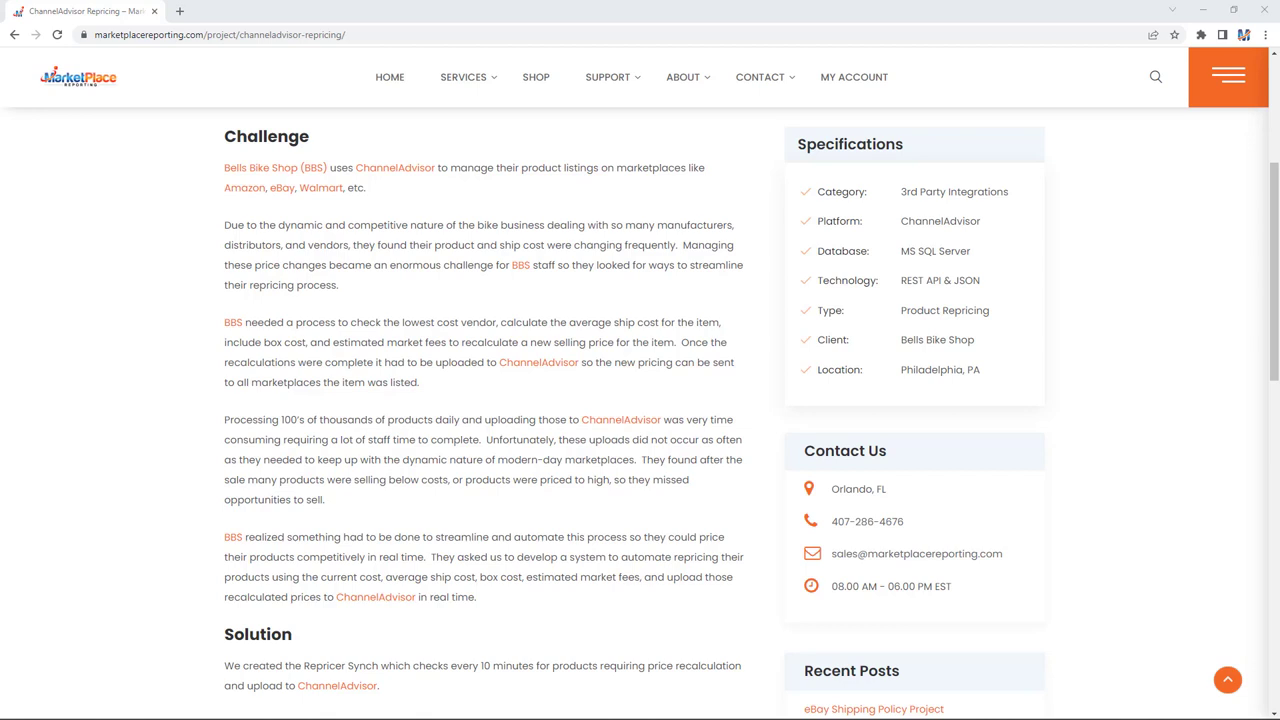
pyautogui.scroll(-3)
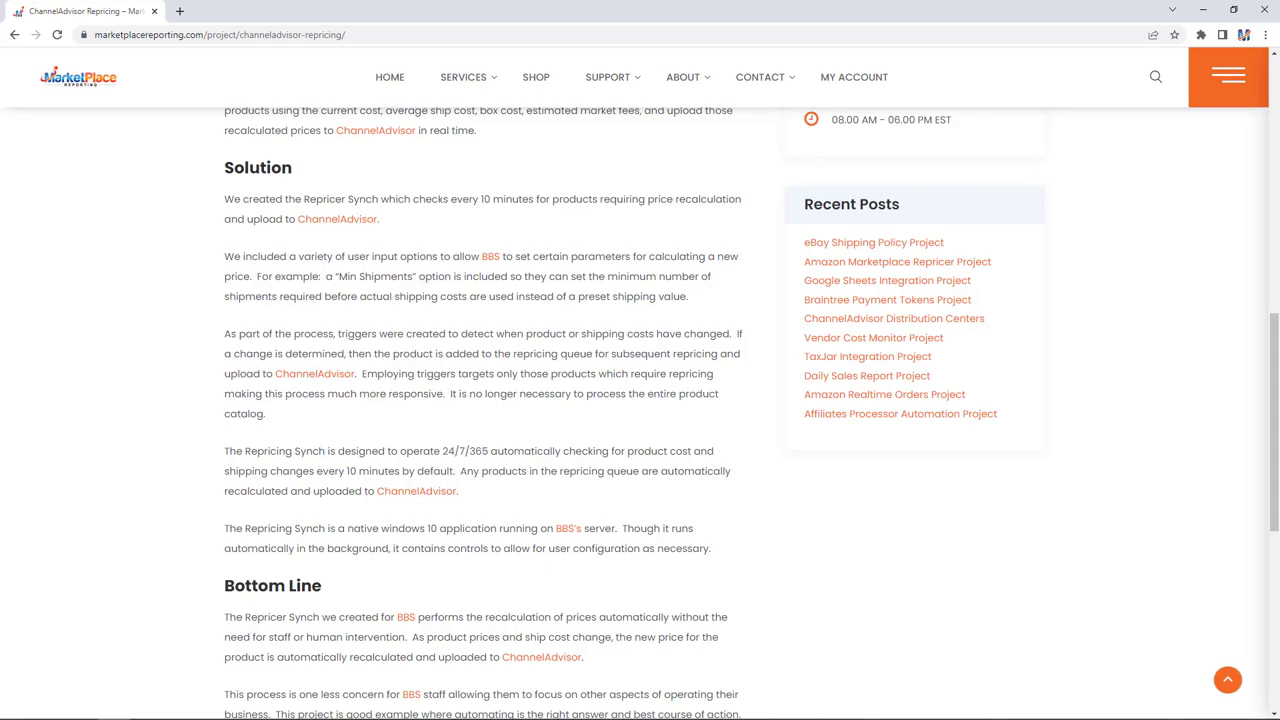
pyautogui.scroll(-3)
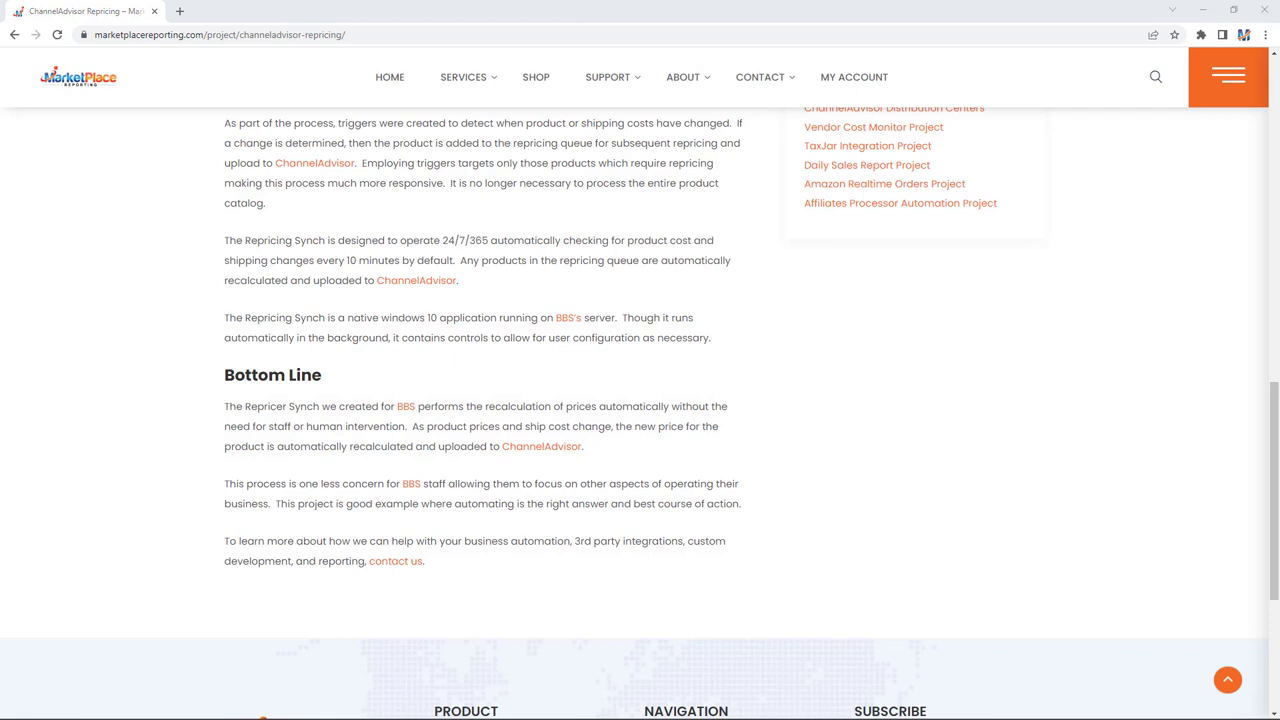